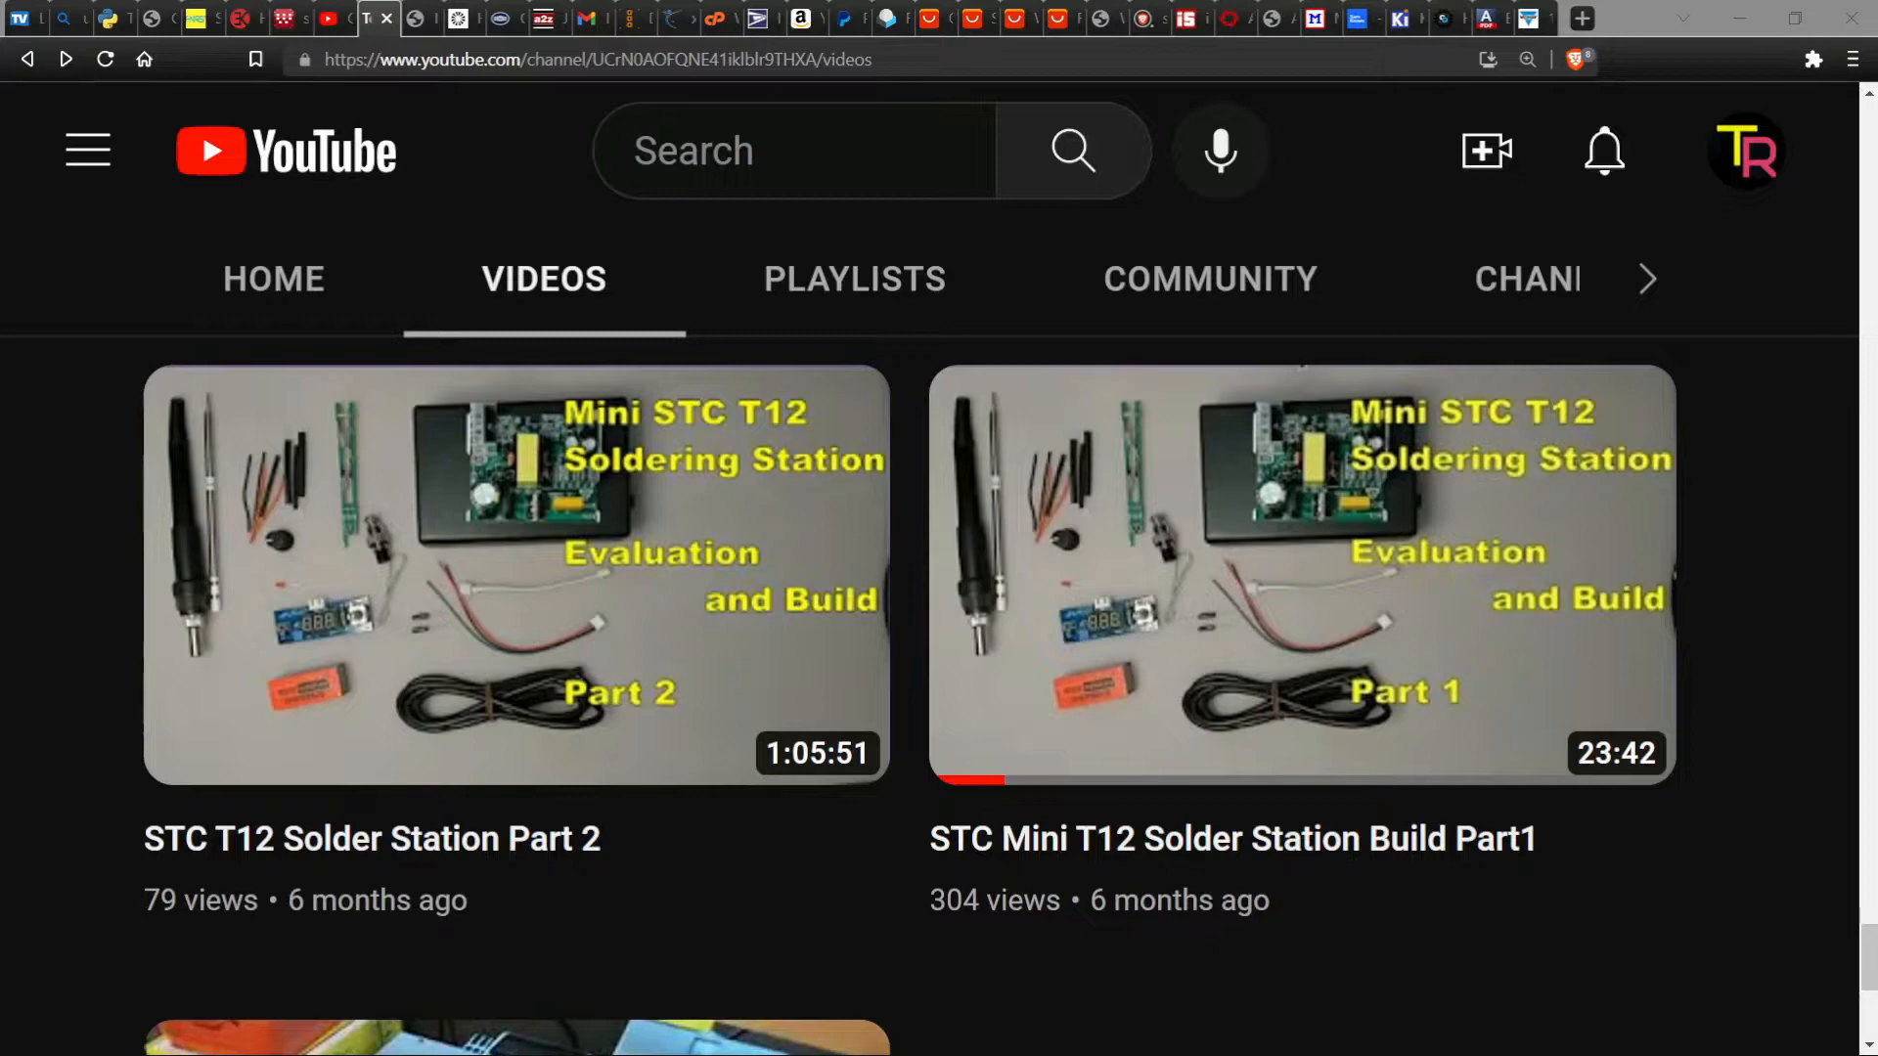
- Switch from the YouTube channel videos to the AliExpress T12 spade soldering tips listing
left_click(977, 18)
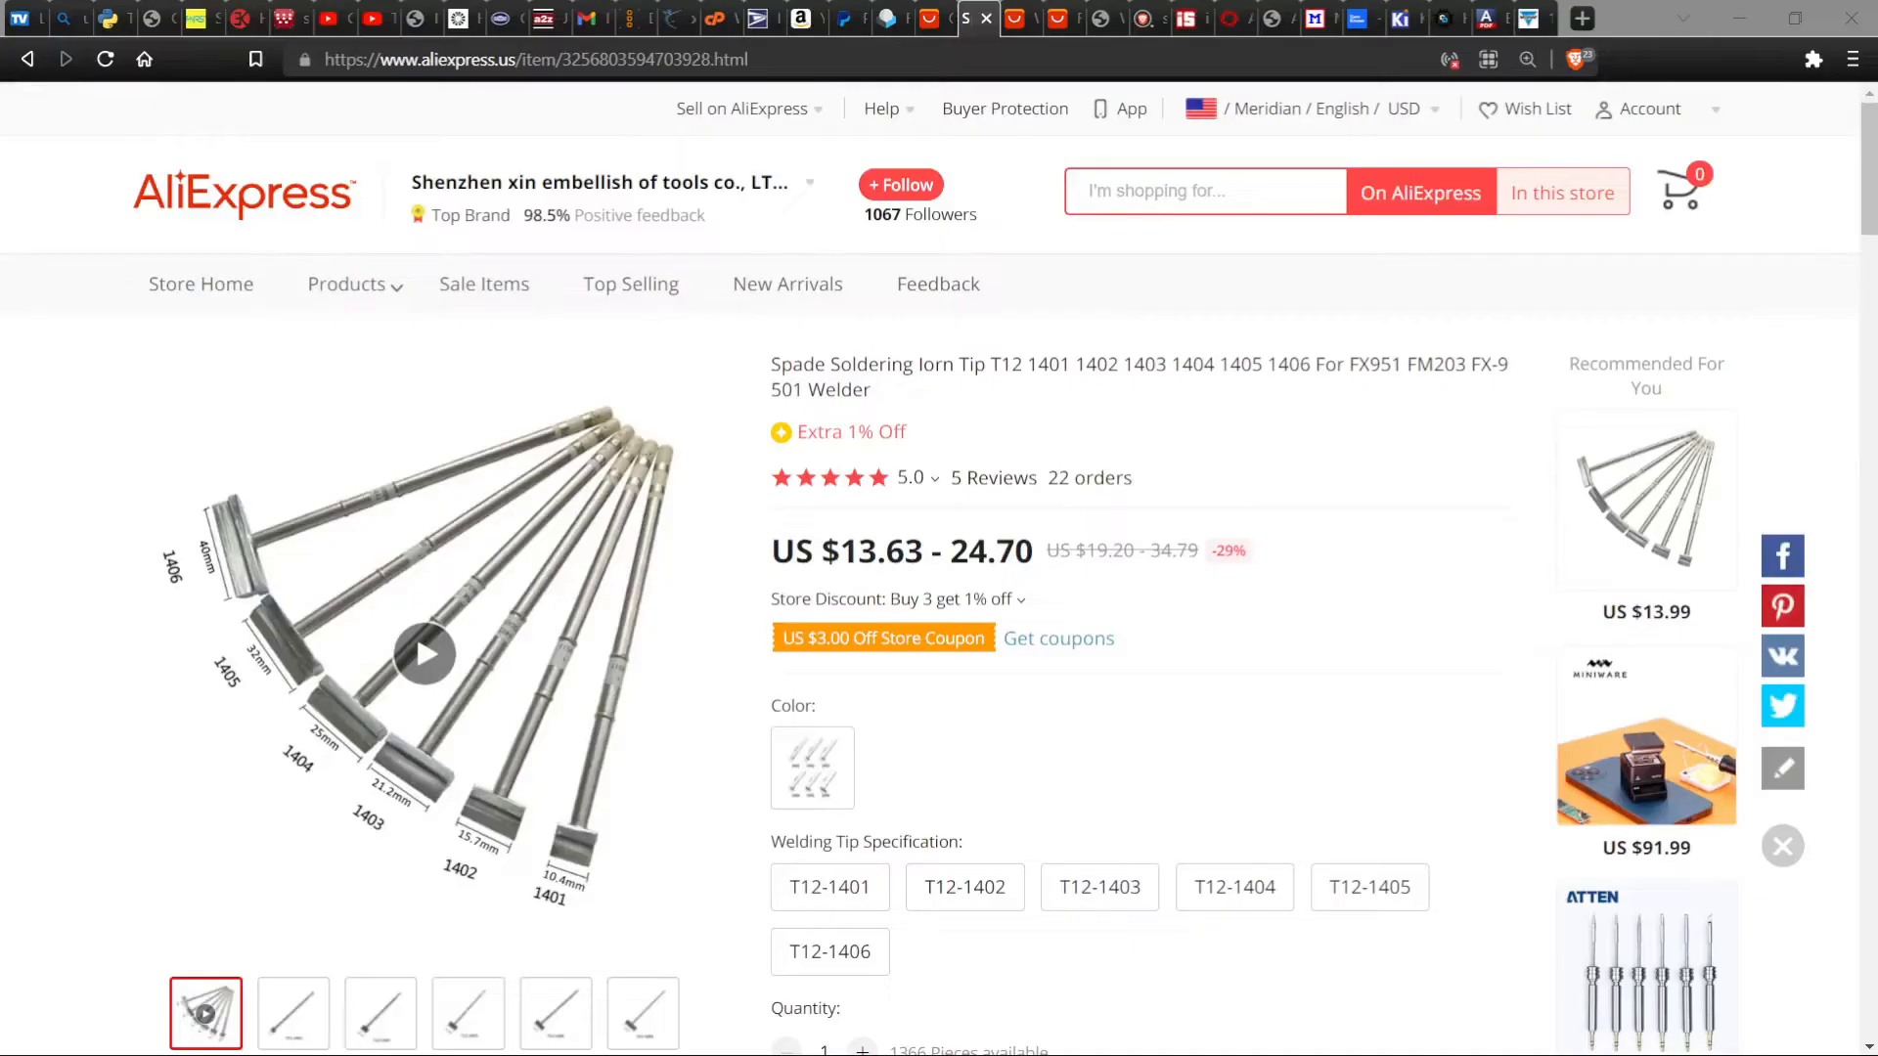